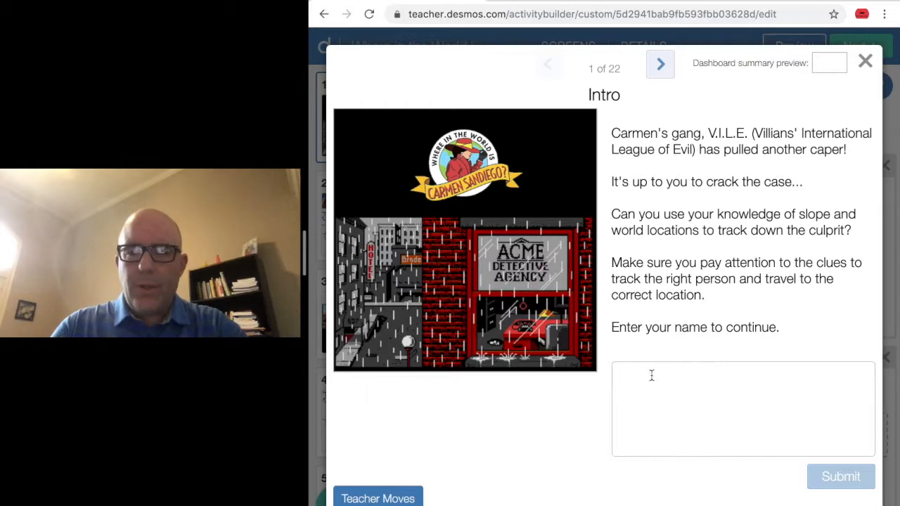
- Submit the name 'Kurt' on the intro screen and advance to screen 2
type("Kurt")
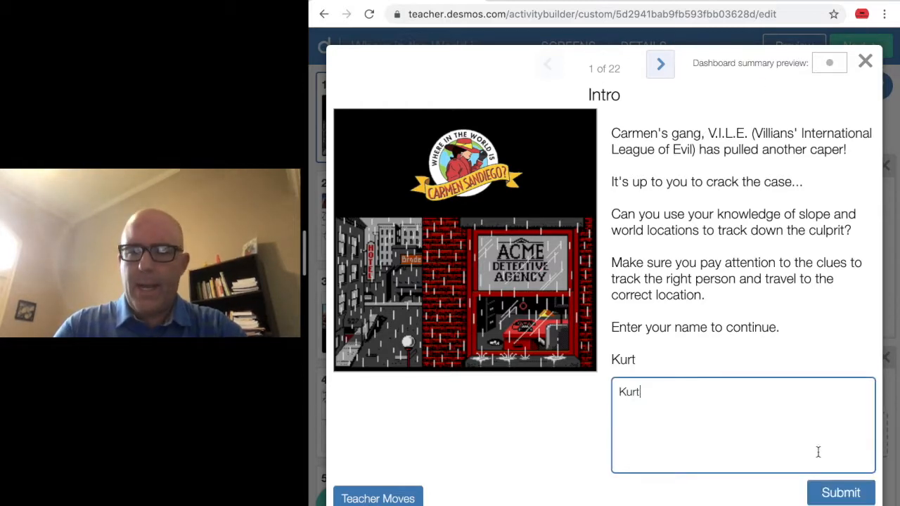
left_click(659, 63)
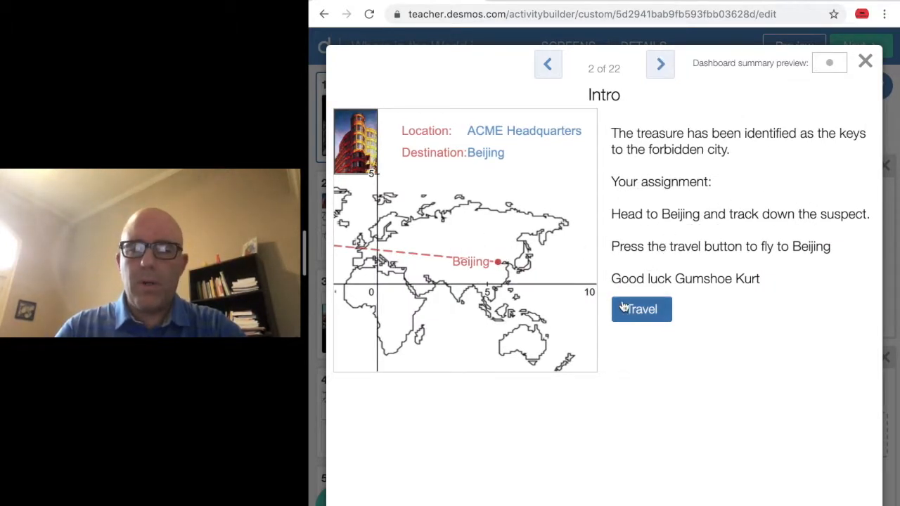
- Travel to Beijing and advance to screen 3, Clue 1
left_click(640, 310)
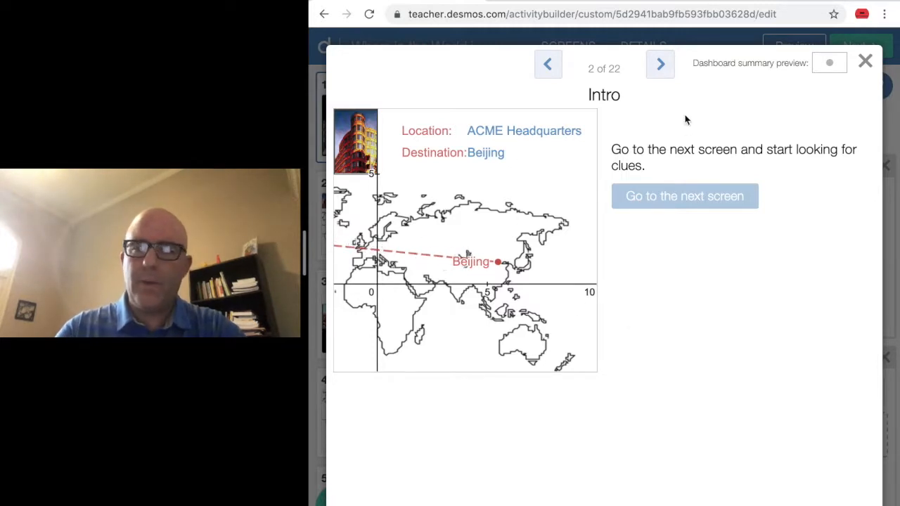
left_click(660, 64)
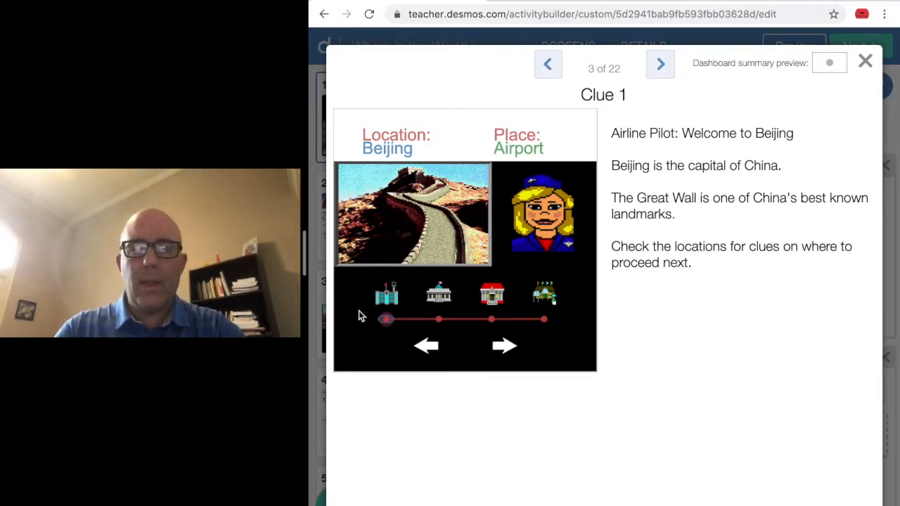
- Visit the museum, library and marketplace locations to collect their suspect clues
left_click_drag(385, 319, 438, 319)
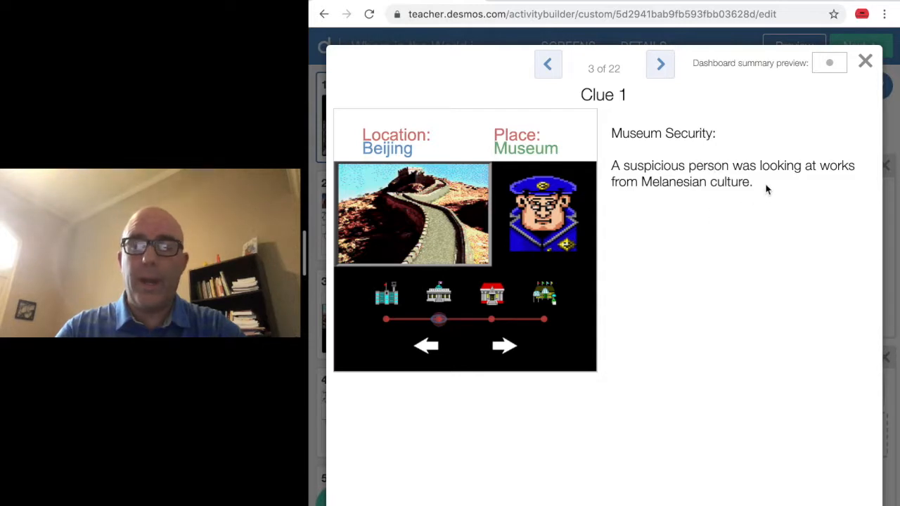
mouse_move(713, 232)
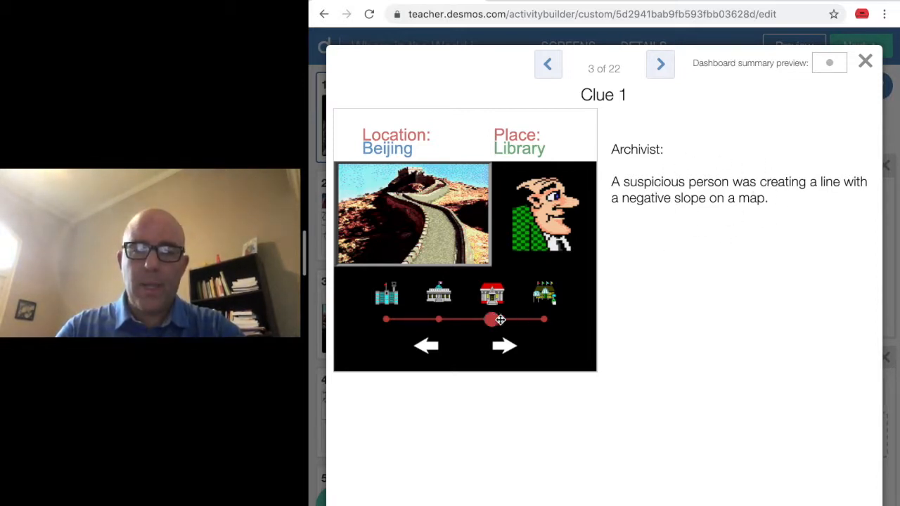
left_click_drag(491, 320, 543, 320)
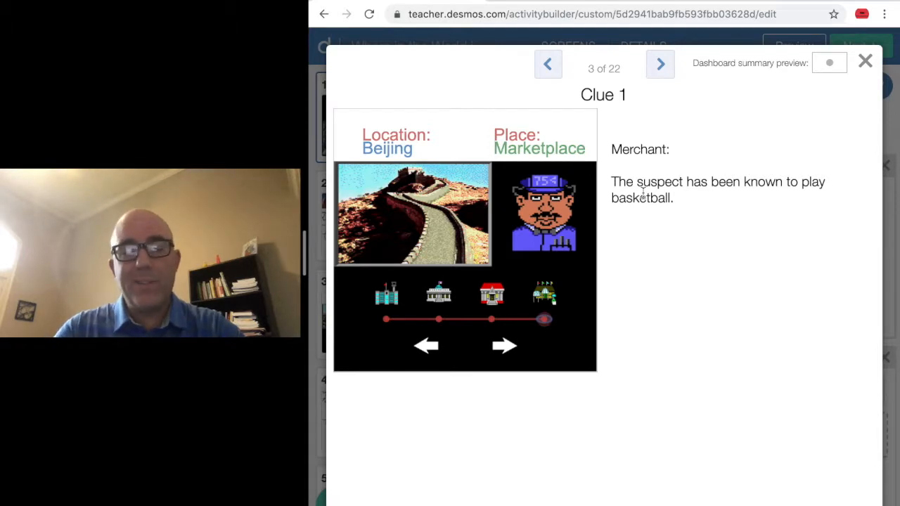
mouse_move(531, 269)
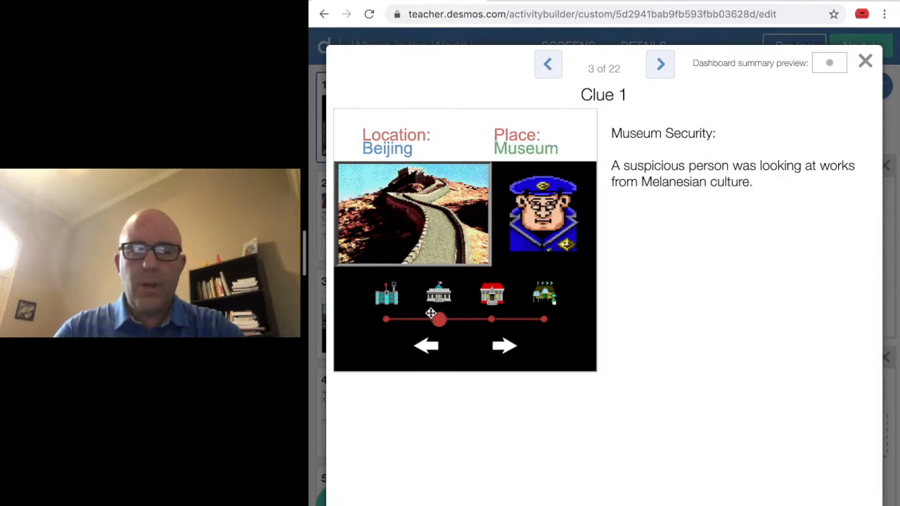
left_click(659, 64)
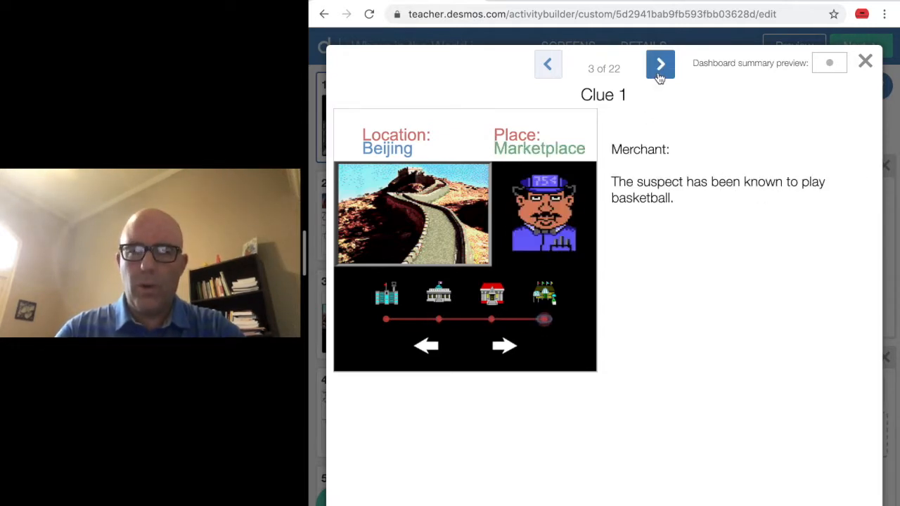
- Advance to screen 4, Map 1, showing candidate cities and coordinates
left_click(659, 63)
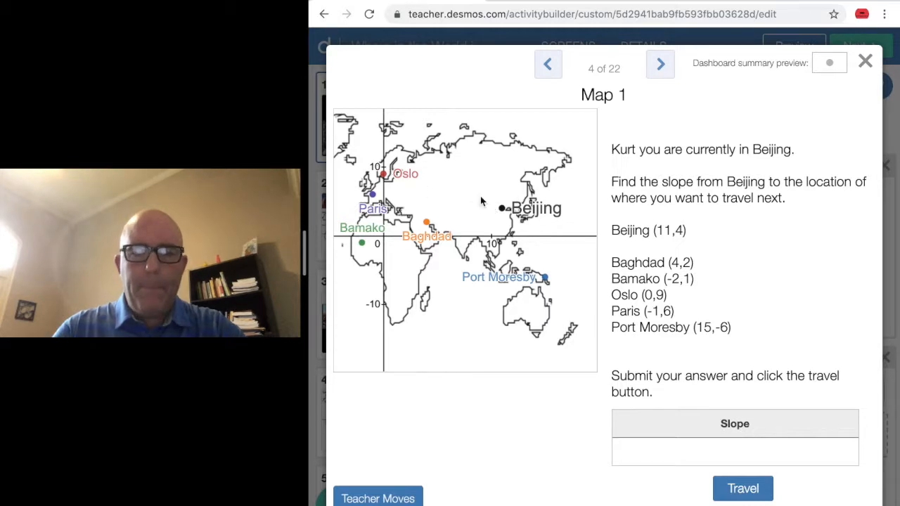
mouse_move(531, 263)
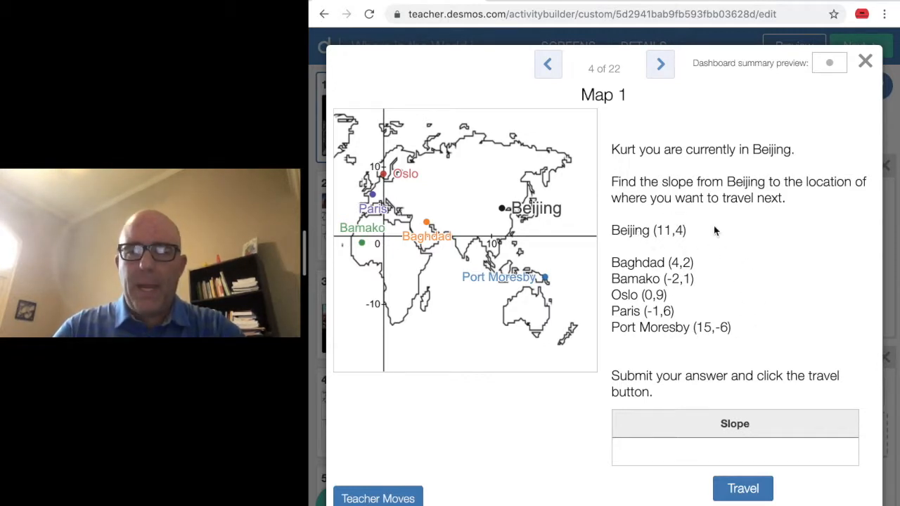
mouse_move(660, 343)
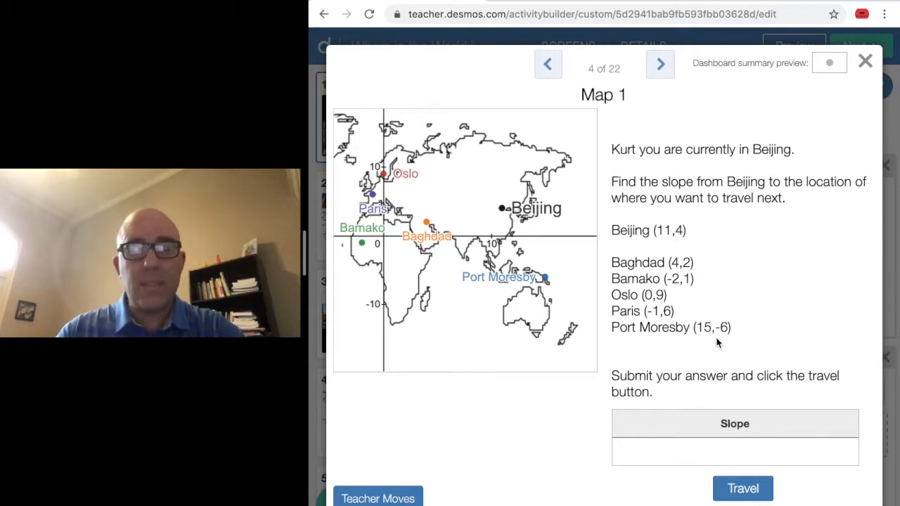
- Replace the Oslo slope attempt with (-6-4)/(15-11) toward Port Moresby
left_click(734, 451)
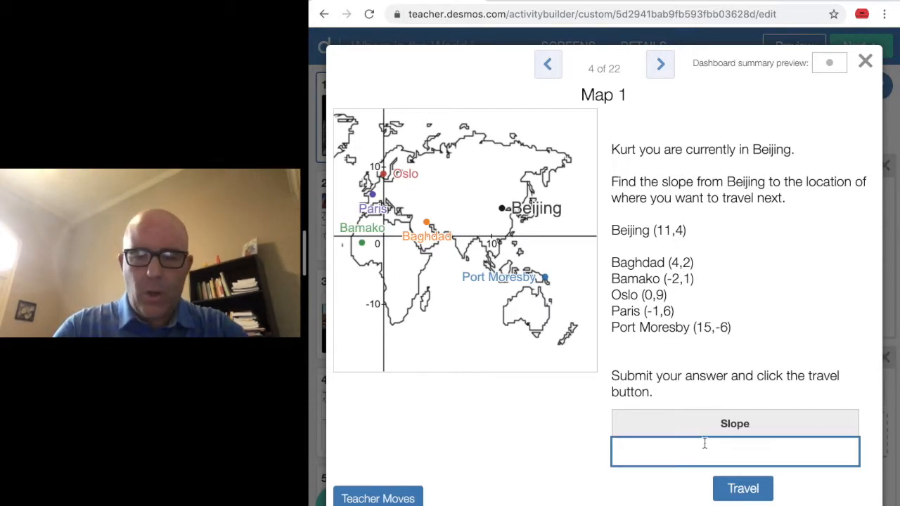
type("-6")
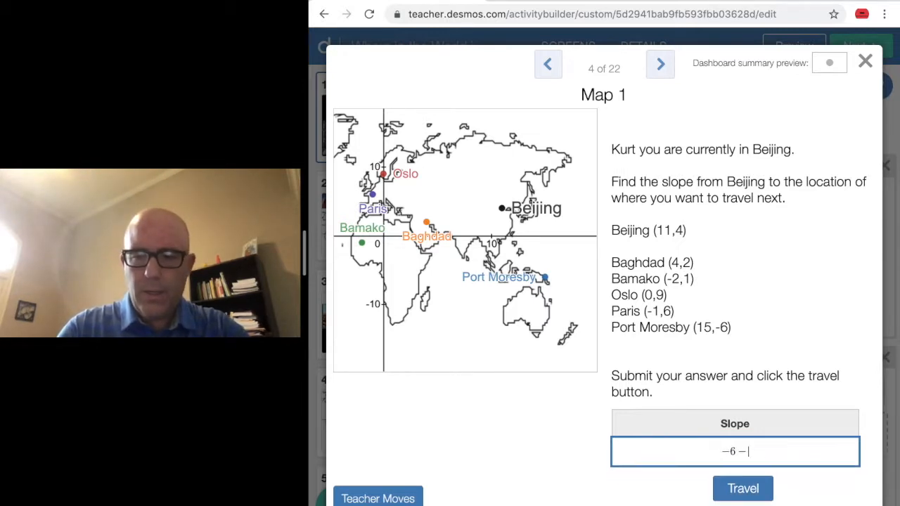
type("(-6-4)")
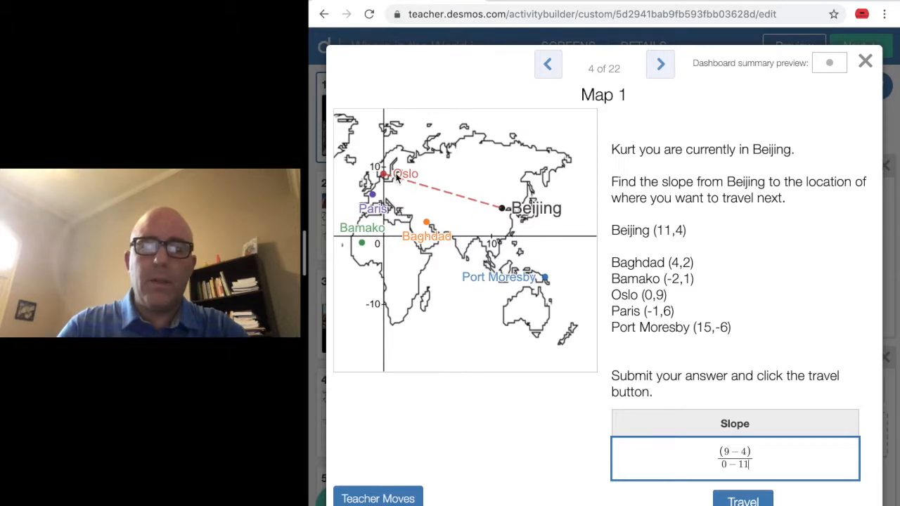
mouse_move(559, 278)
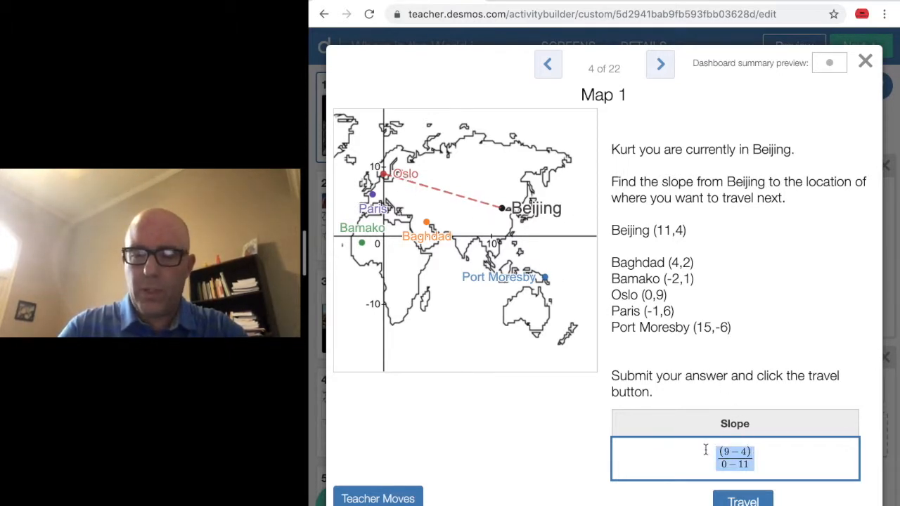
left_click(734, 457)
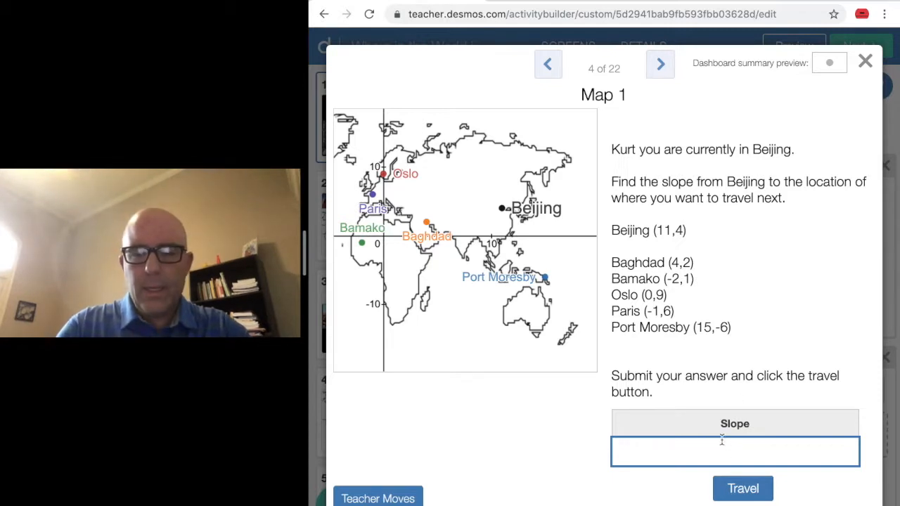
type("-6 - 4)/(15 - 11)")
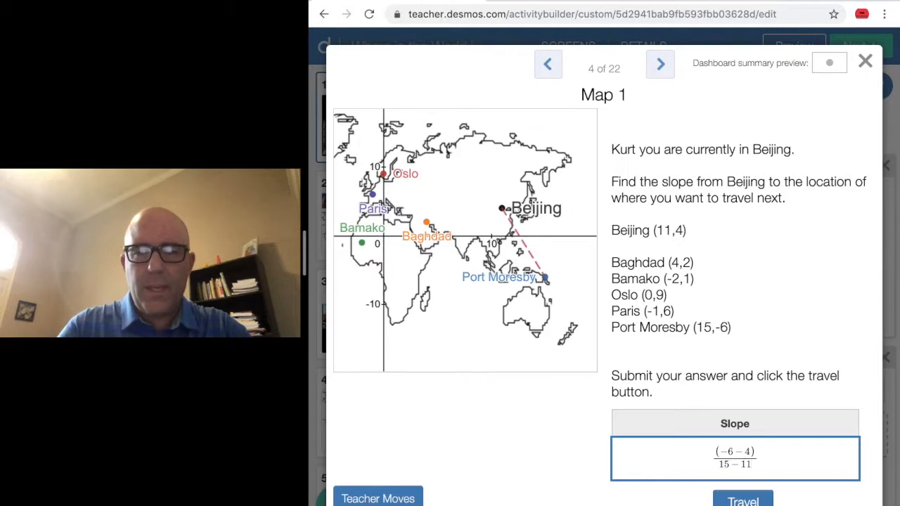
- Submit the −2.5 slope, travel to Port Moresby and reach screen 5, Clue 2
left_click(742, 500)
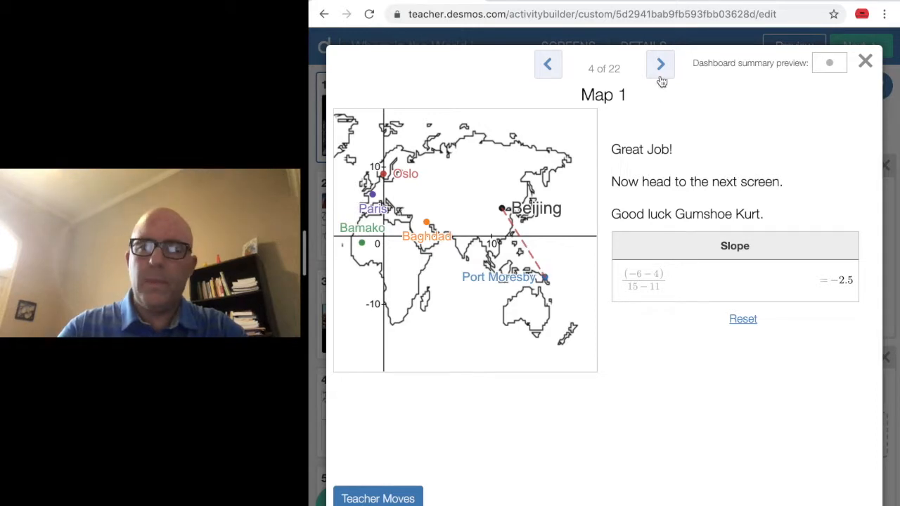
left_click(659, 64)
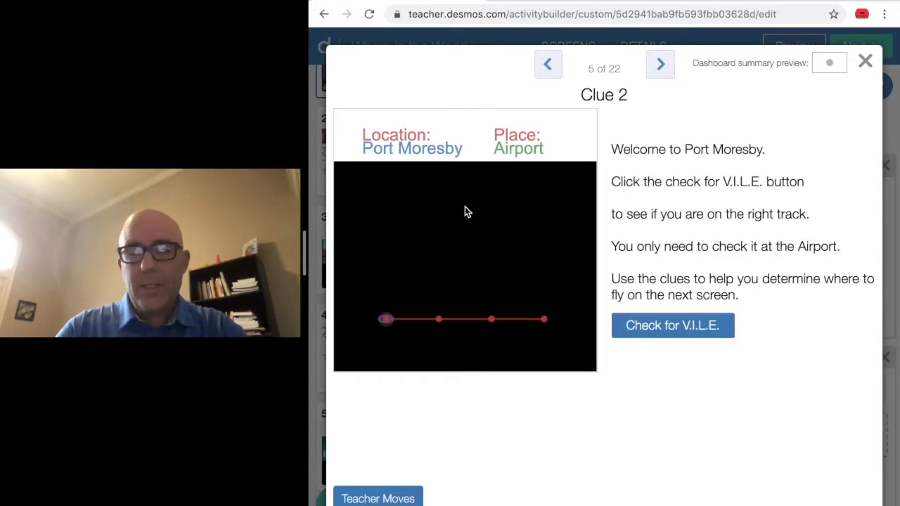
- Run the V.I.L.E. check and move to the marketplace for the greater-y-value clue
left_click(671, 326)
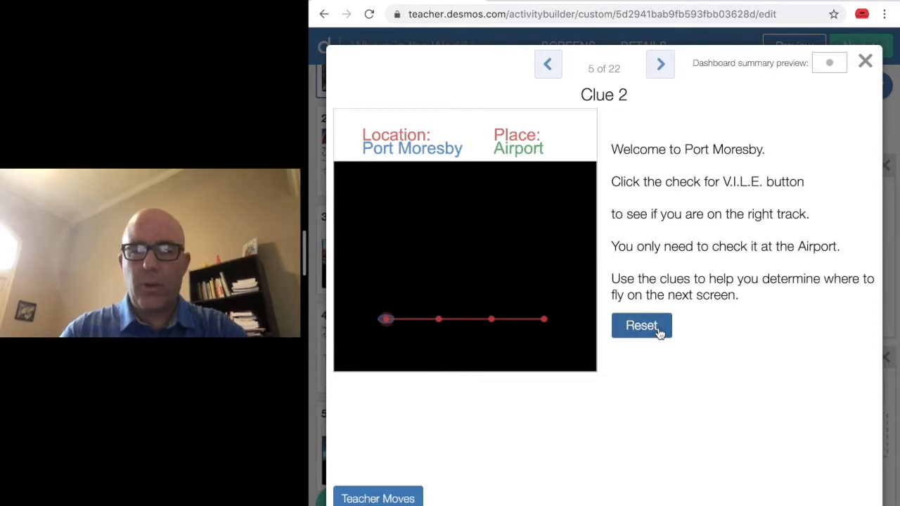
left_click(641, 326)
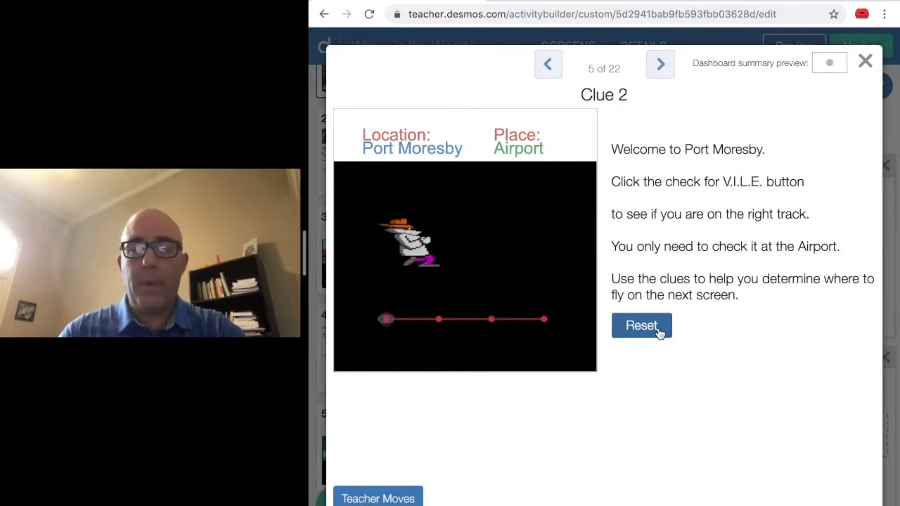
left_click(640, 325)
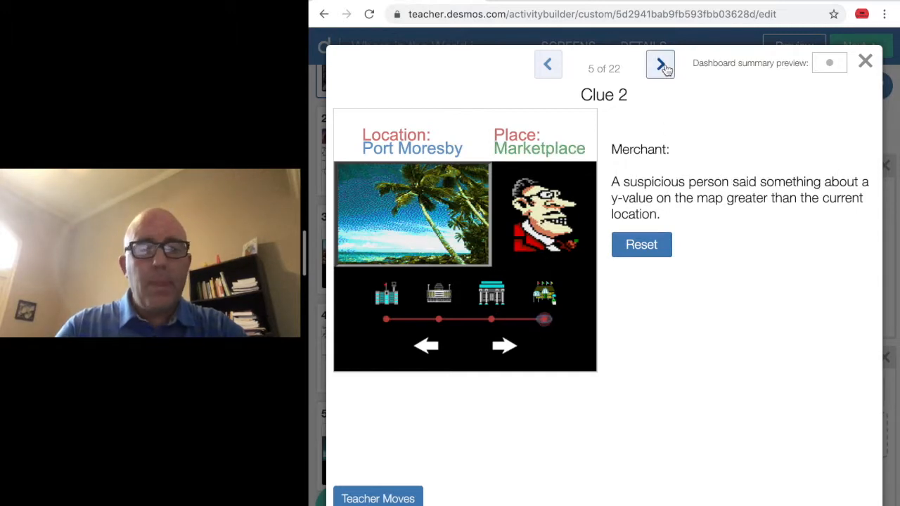
- Skip forward past the map screens to screen 21, Suspects
left_click(660, 63)
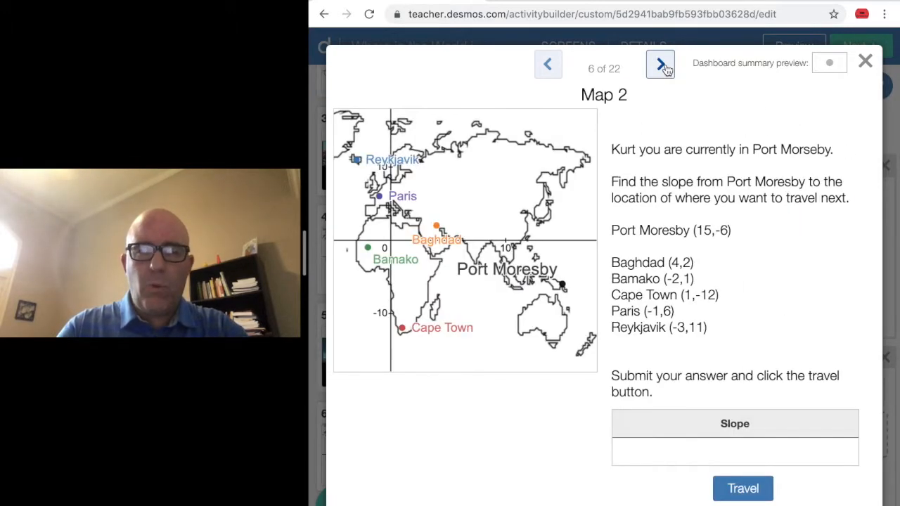
left_click(659, 63)
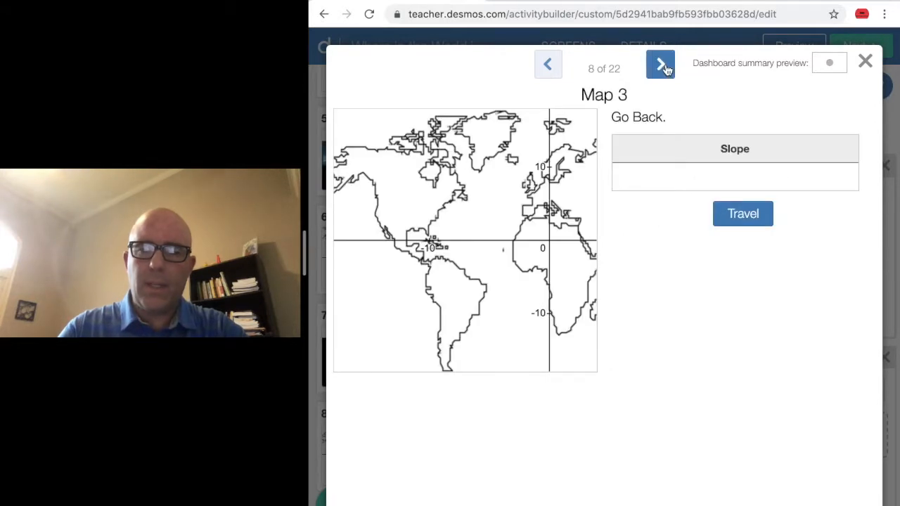
left_click(659, 64)
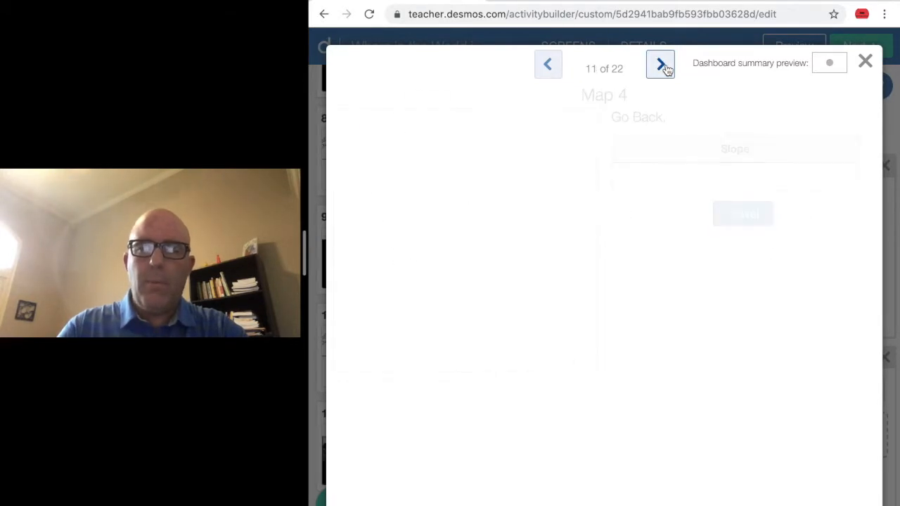
left_click(659, 63)
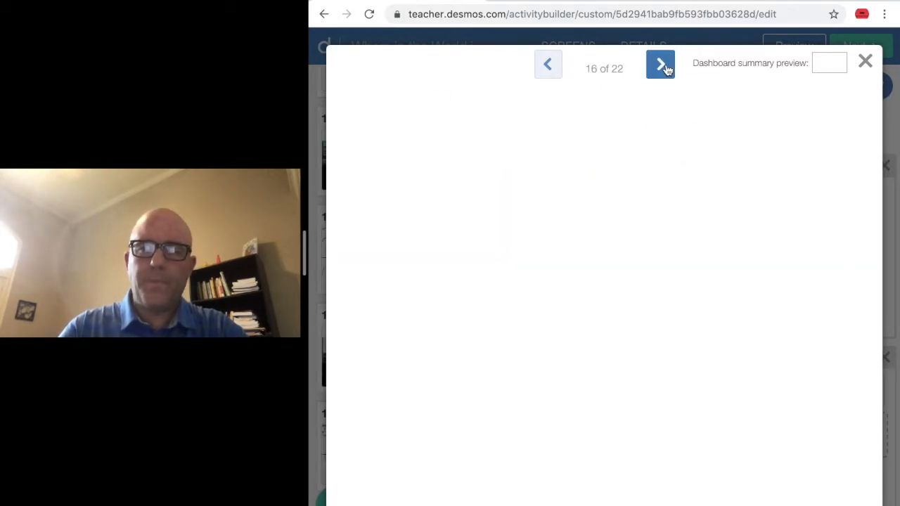
left_click(659, 64)
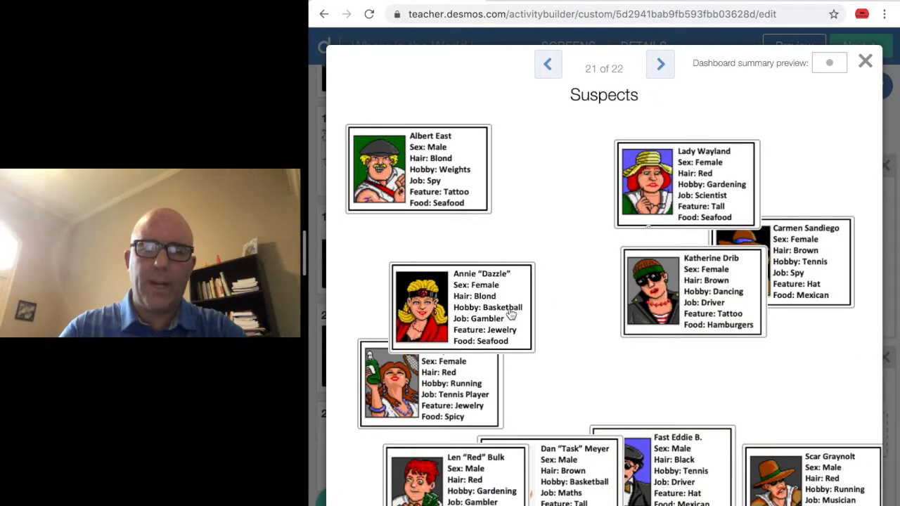